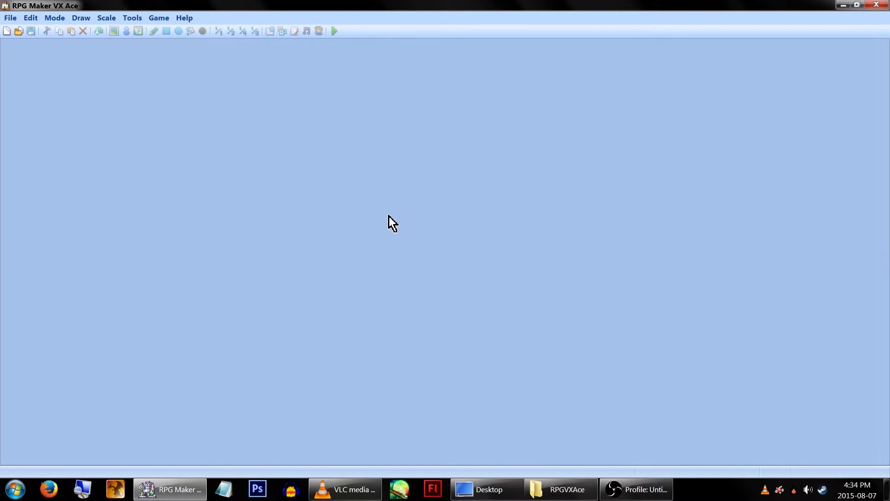
Step: Bring up the Desktop folder and open Re-export-640.avi in VLC
click(487, 488)
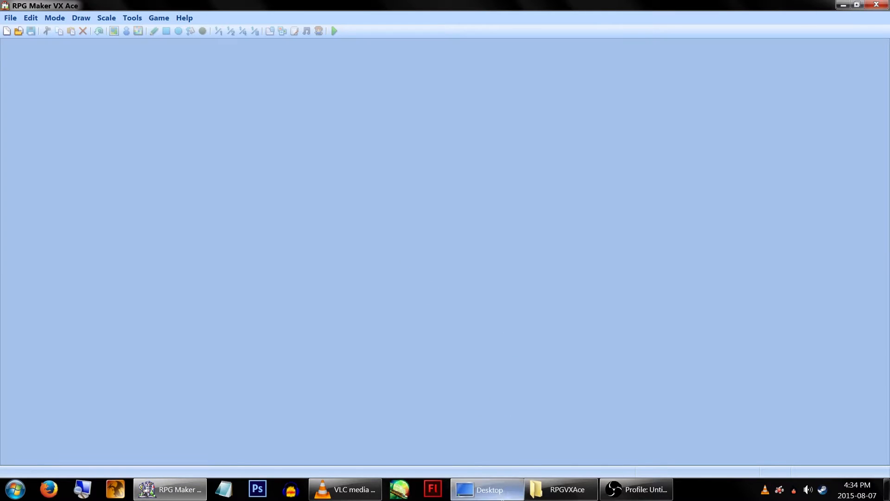
click(485, 488)
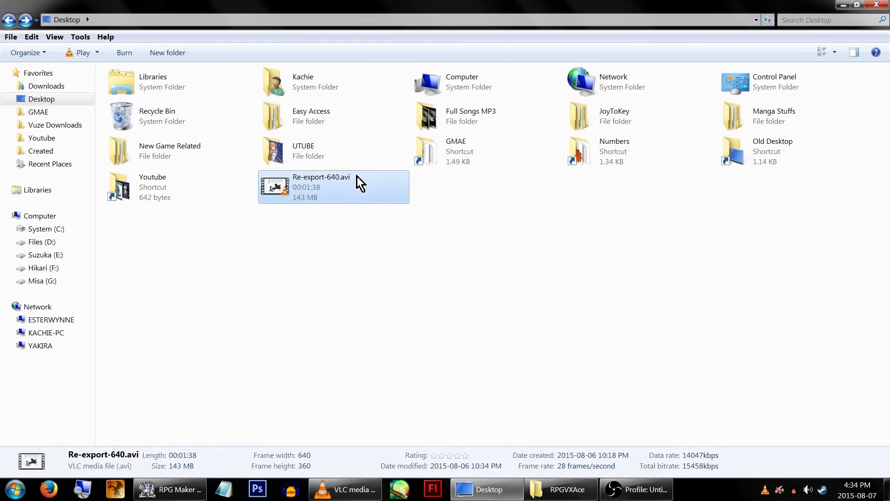
double_click(321, 186)
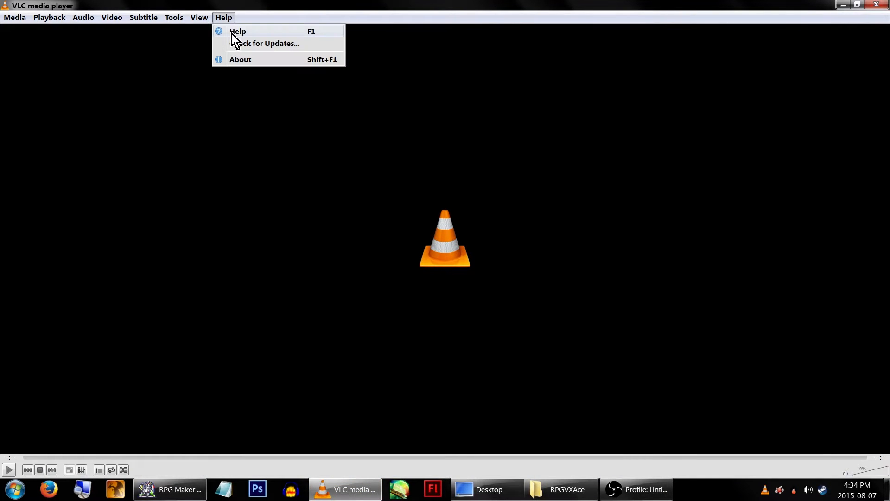
click(240, 59)
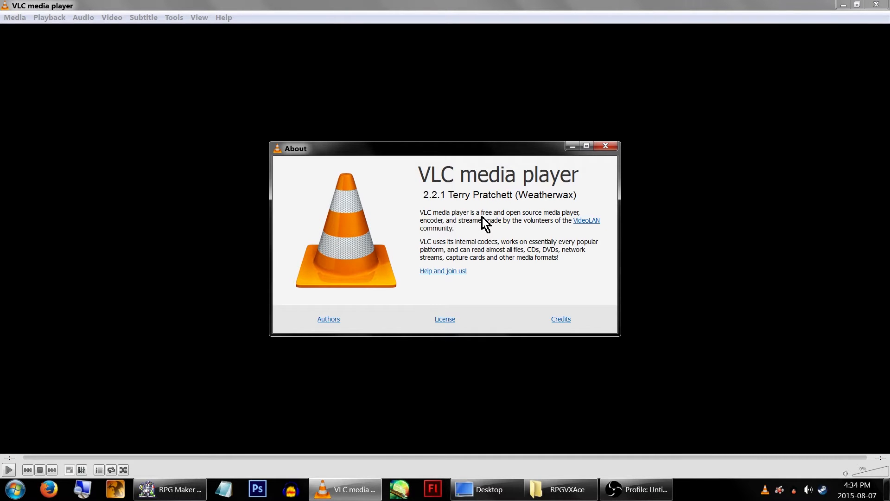
mouse_move(533, 221)
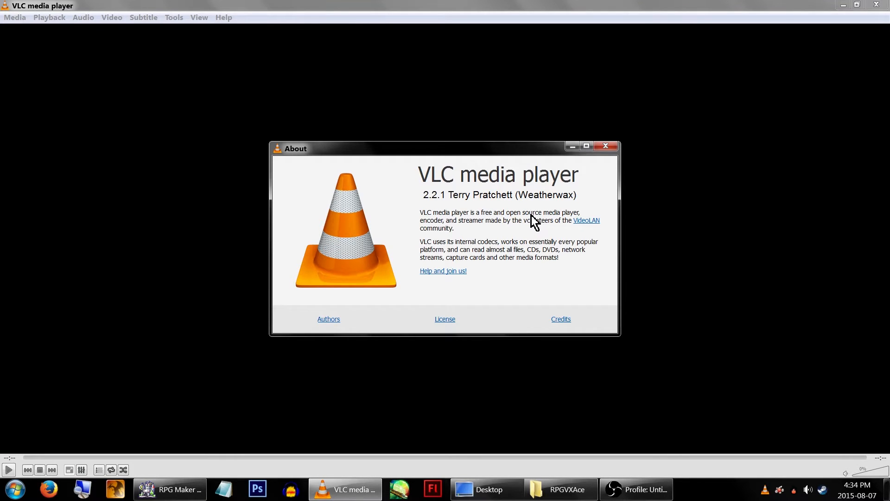
click(605, 146)
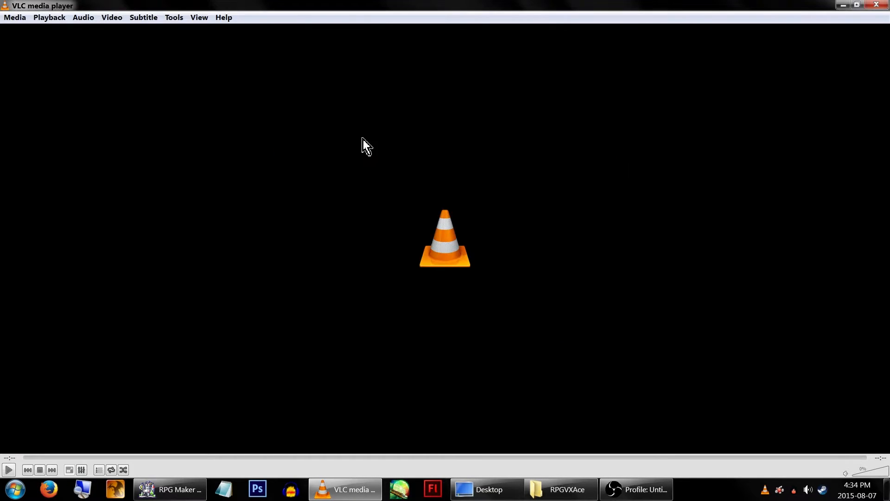
Step: Add Re-export-640.avi to Convert / Save and choose the Video - Theora + Vorbis (OGG) profile
click(15, 17)
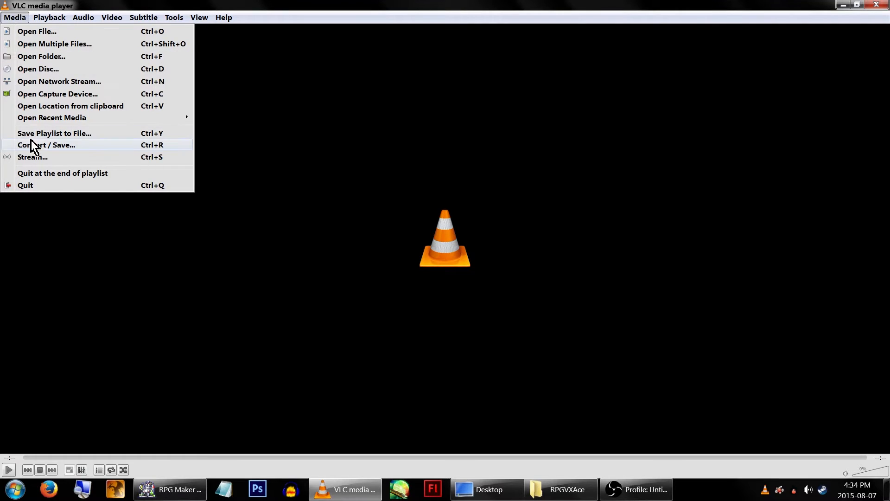
click(45, 145)
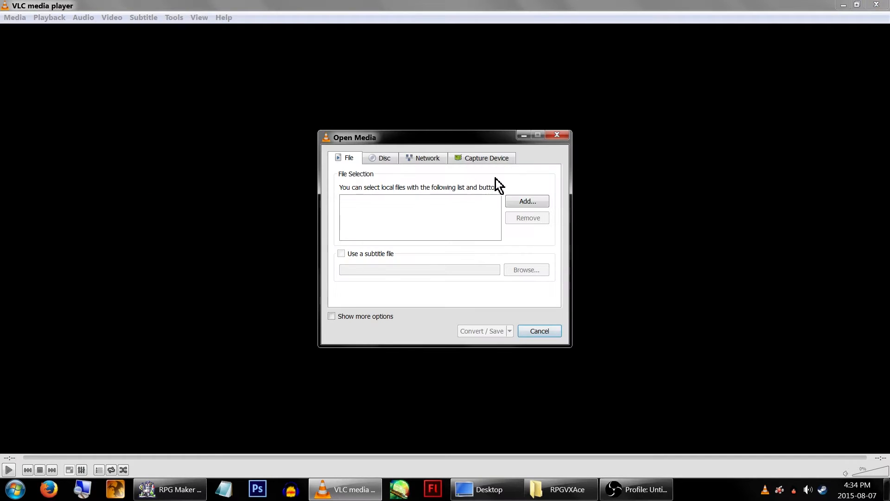
click(527, 200)
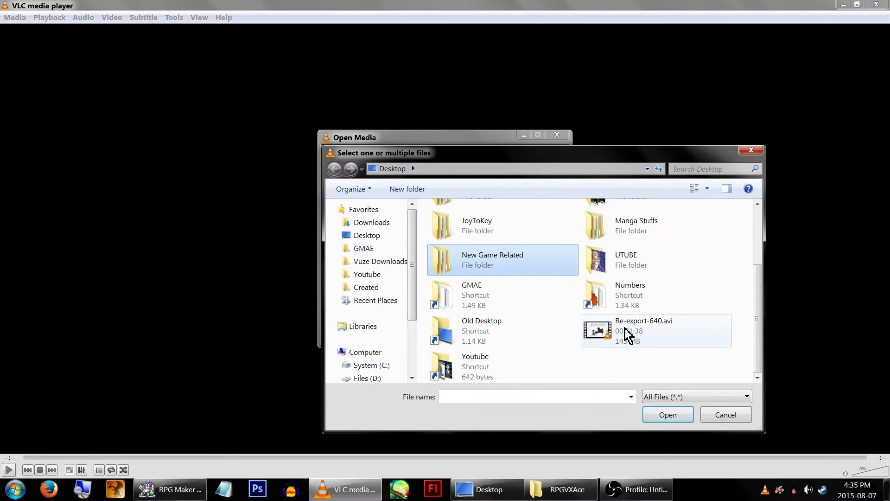
click(667, 414)
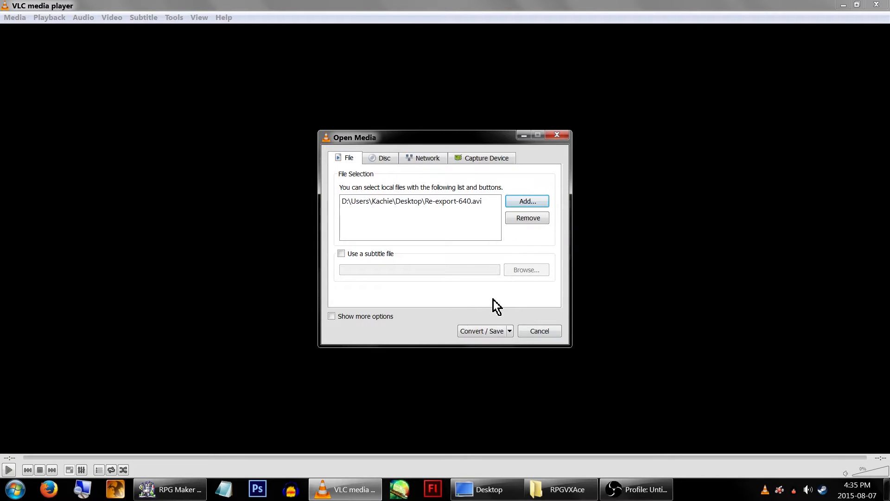
click(481, 331)
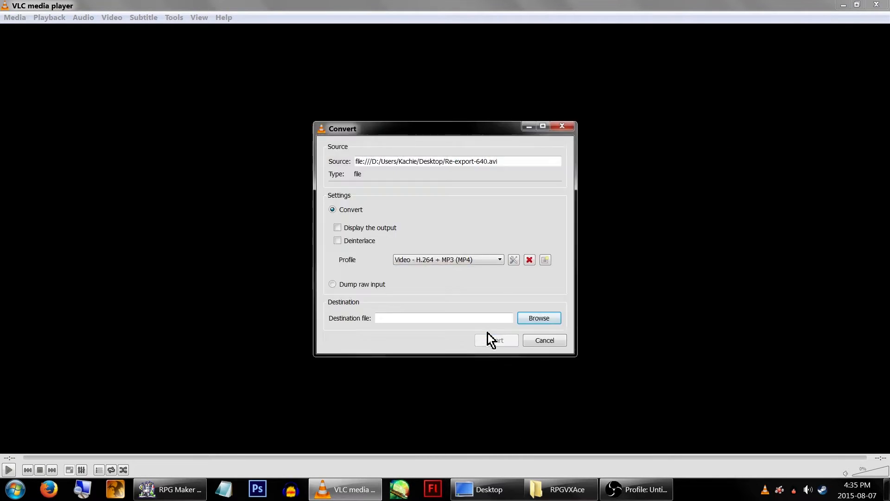
click(498, 260)
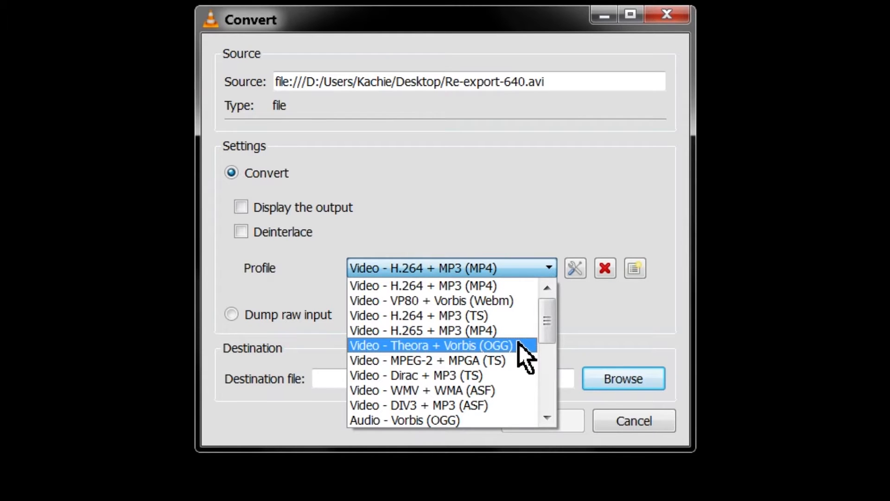
click(432, 344)
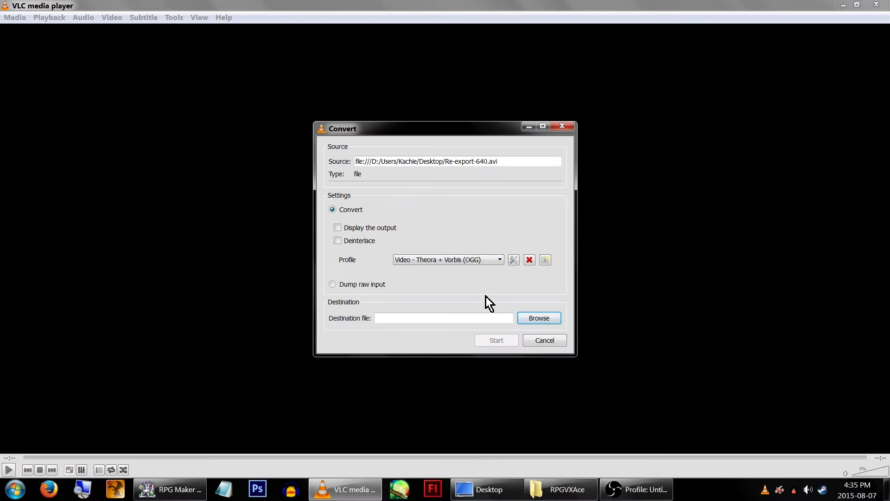
mouse_move(513, 260)
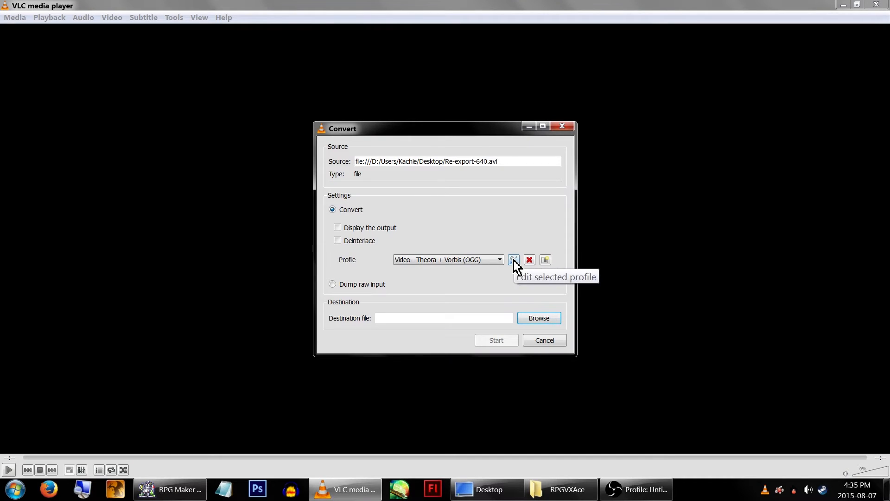
Step: Edit the Theora + Vorbis profile's video resolution to 544x416 and review its filters
click(513, 259)
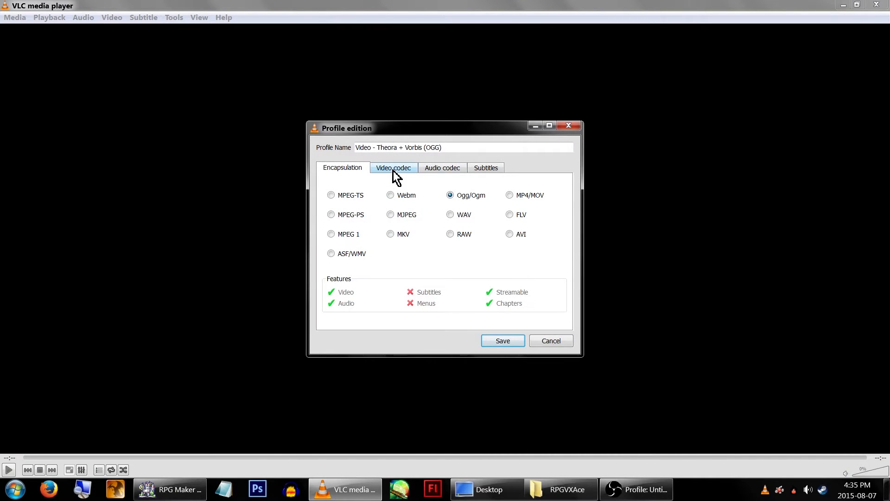
click(393, 168)
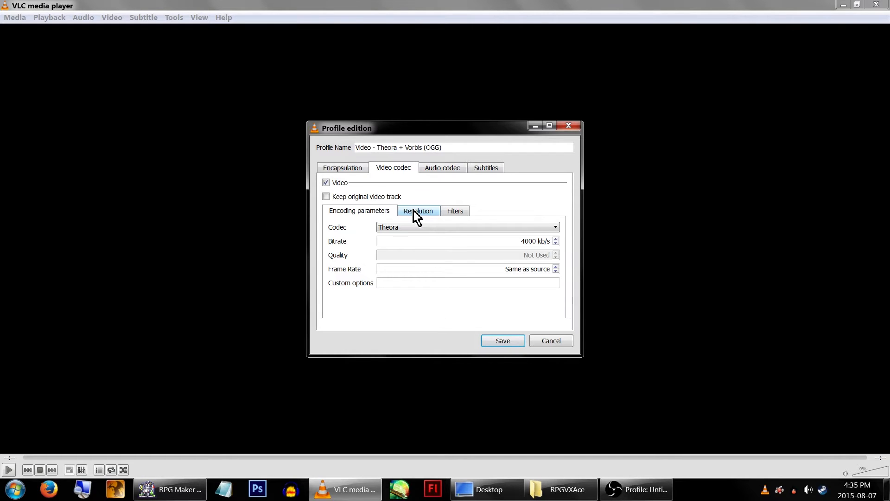
click(418, 210)
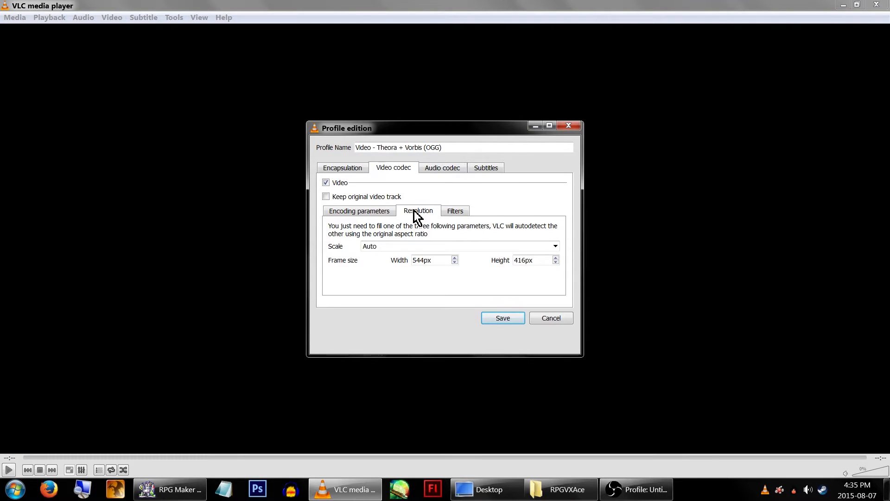
click(430, 260)
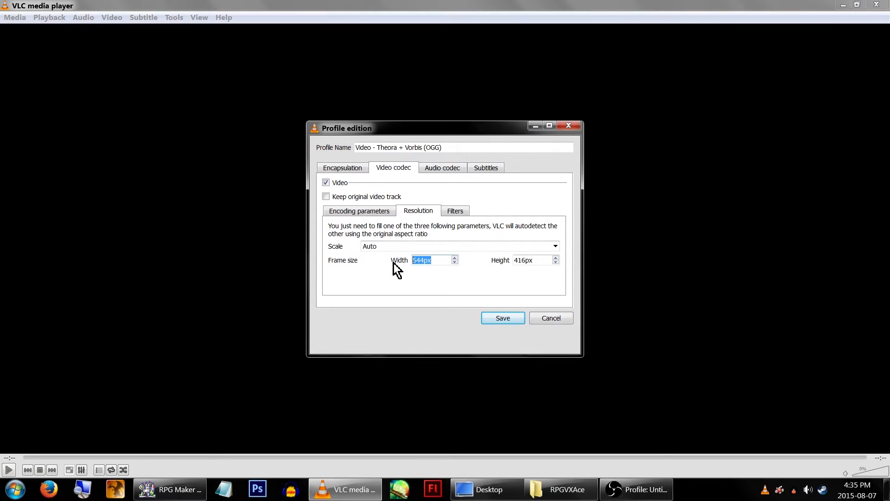
click(531, 261)
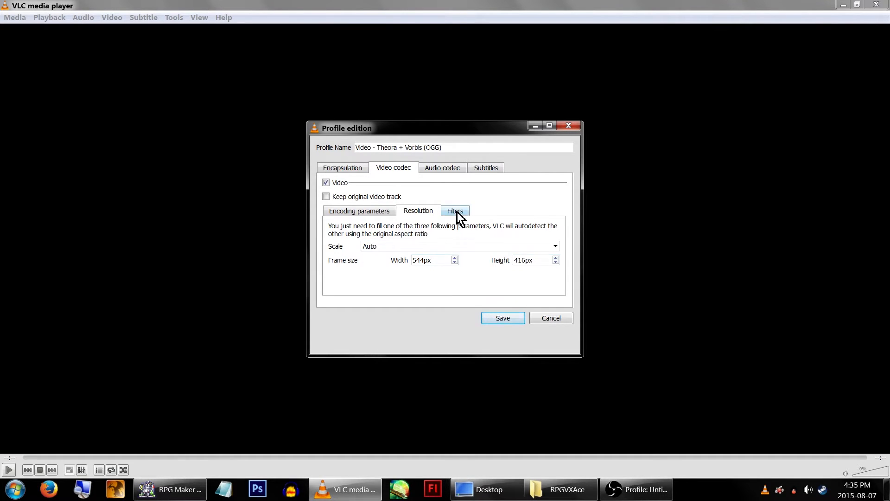
click(431, 260)
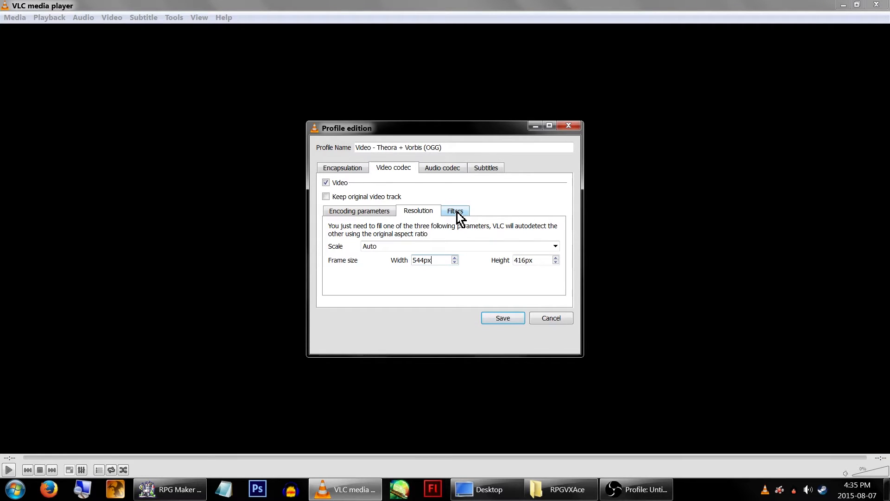
click(454, 211)
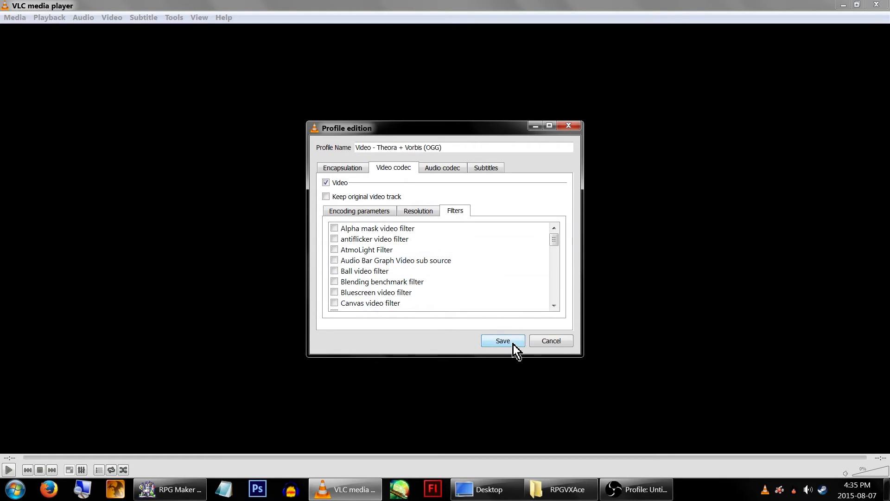
Step: Save the profile, set Desktop 'Test Video' as destination, and start the conversion
click(501, 341)
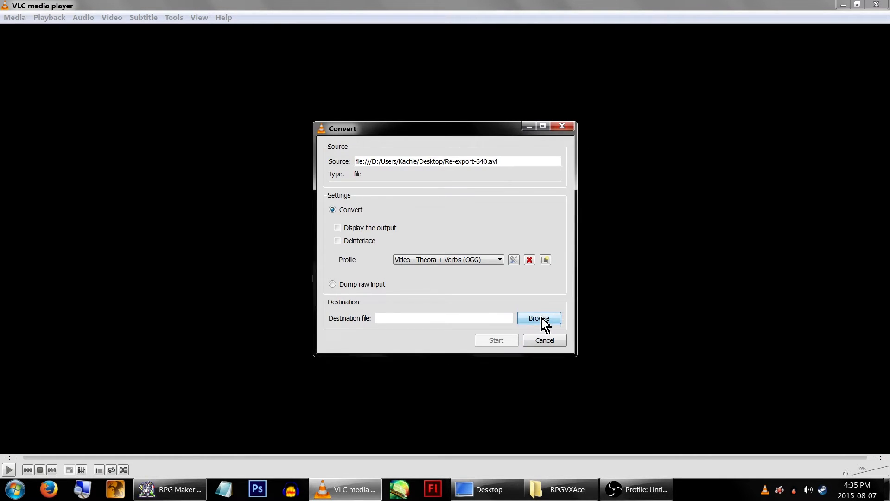
click(539, 317)
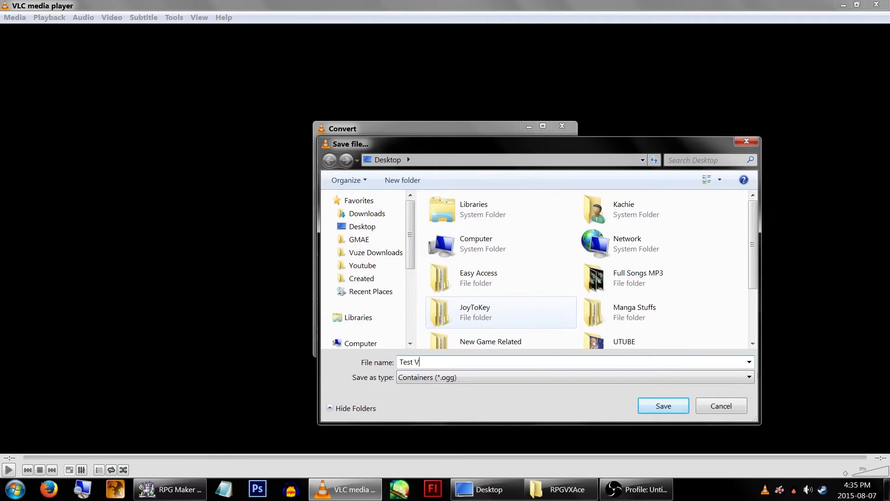
click(662, 405)
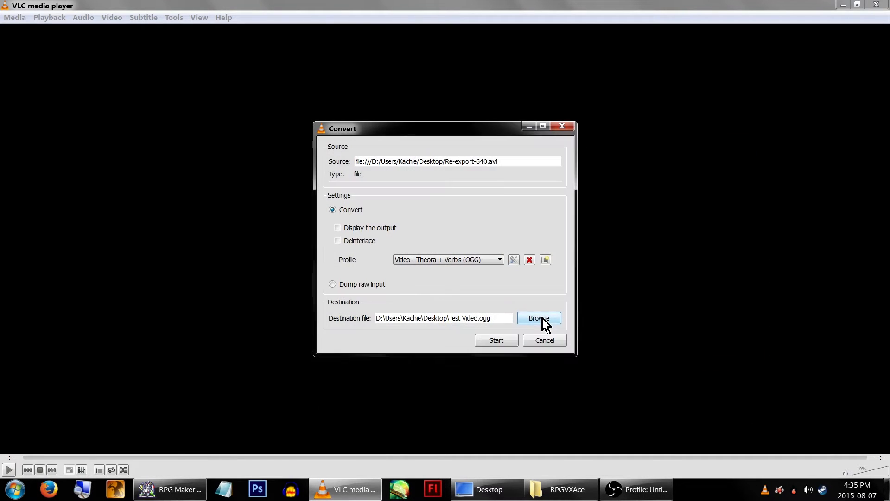
click(494, 339)
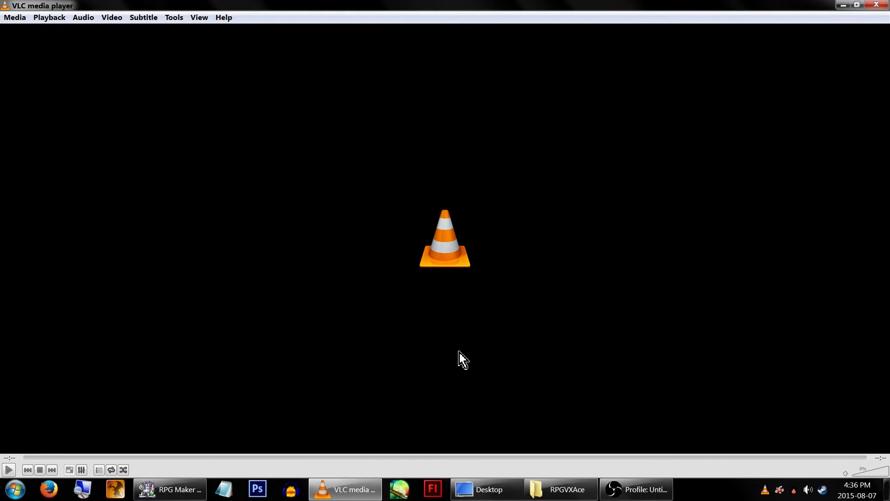
Step: Rename Test Video.ogg on the Desktop to Test Video.ogv
click(486, 488)
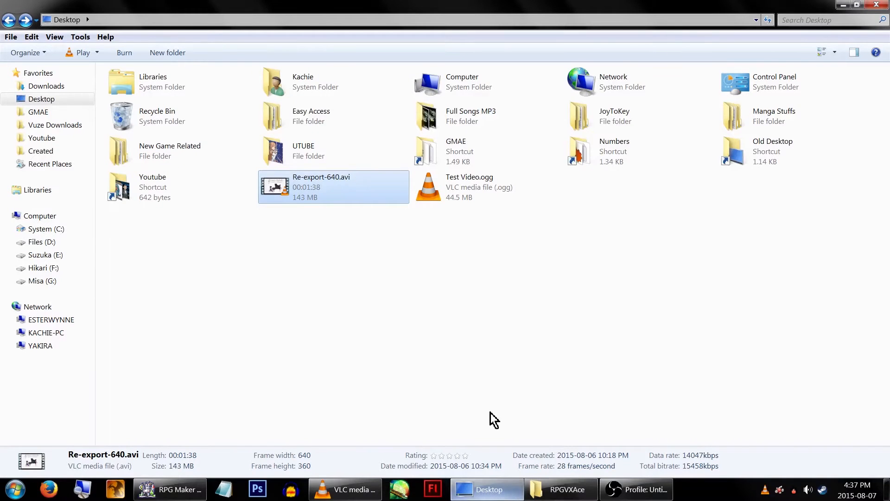
click(469, 187)
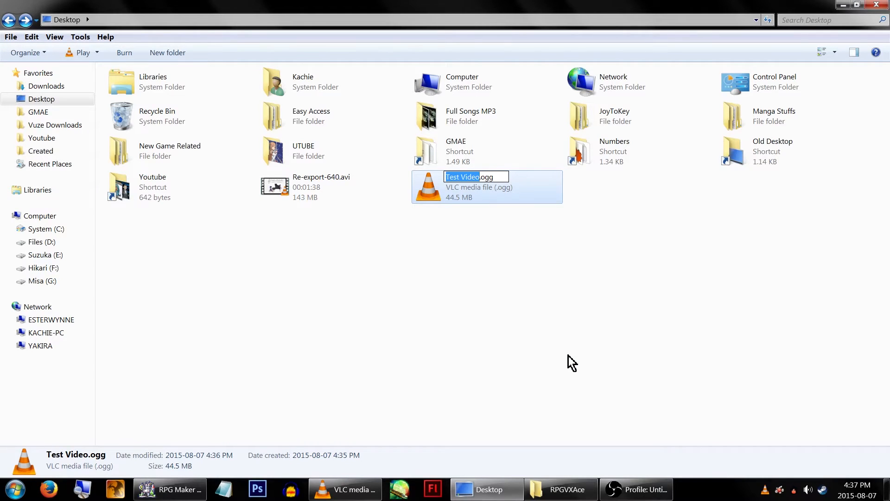
text(.ogv)
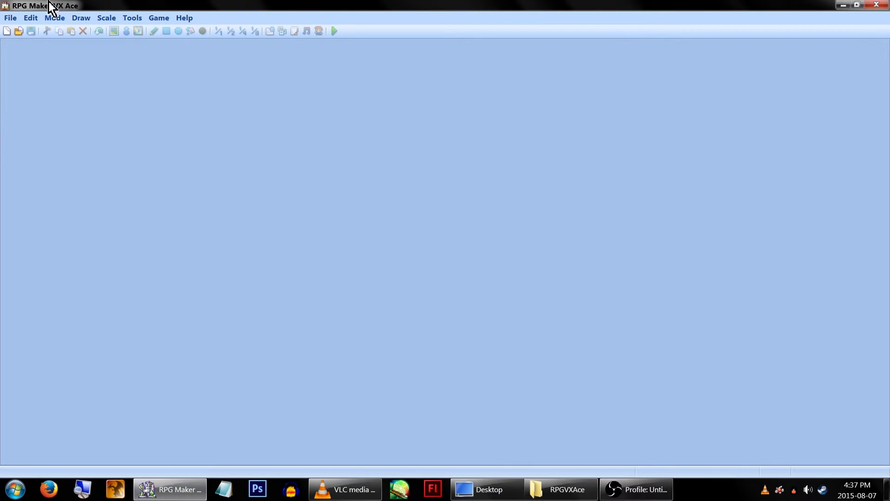
Step: Create the new Project1 and import Test Video.ogv as a movie via the Resource Manager
click(7, 30)
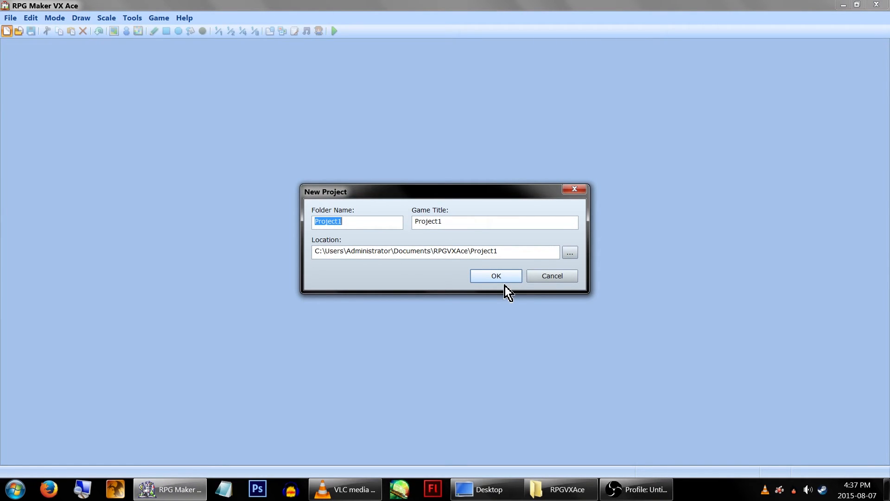
click(495, 276)
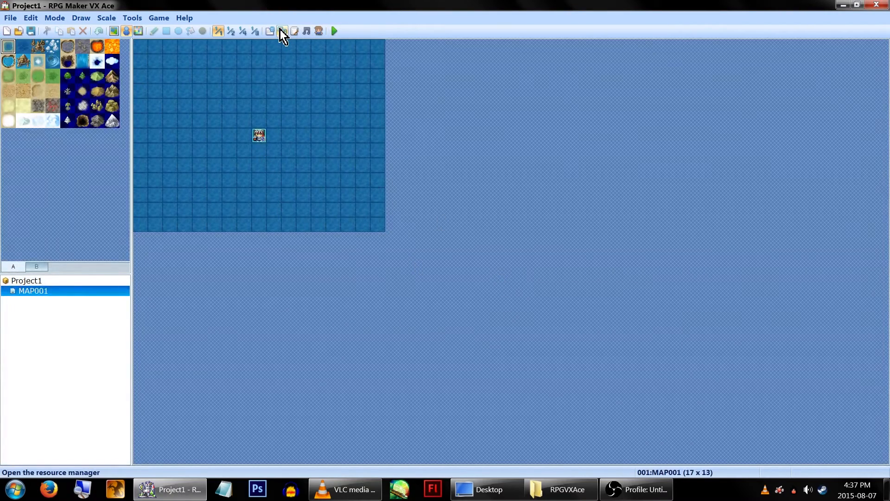
click(282, 31)
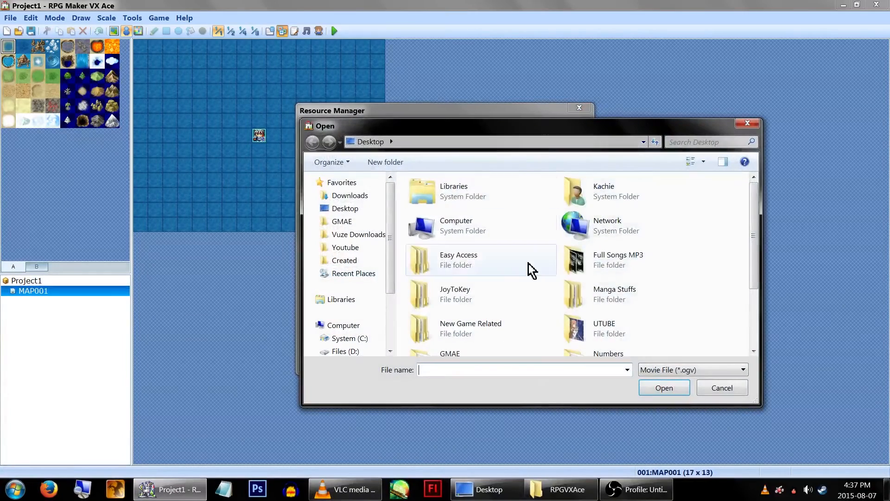
click(617, 298)
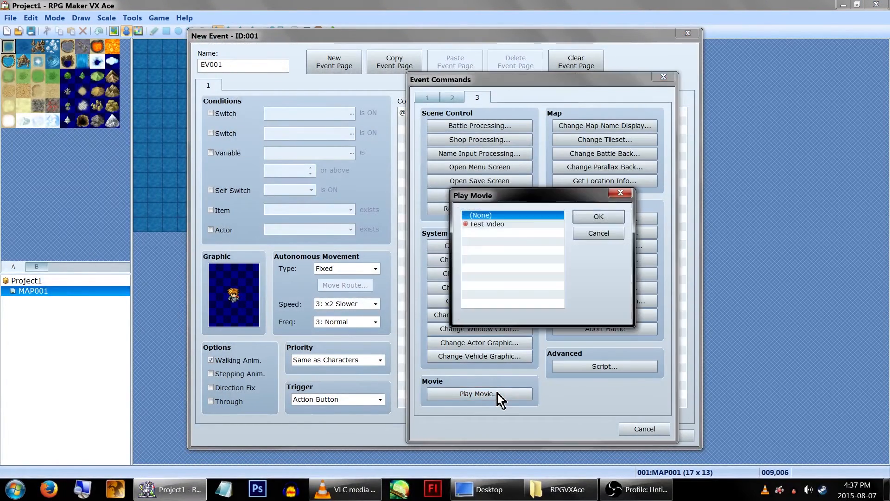
Step: Add a Play Movie command for 'Test Video' to the NPC event
click(597, 216)
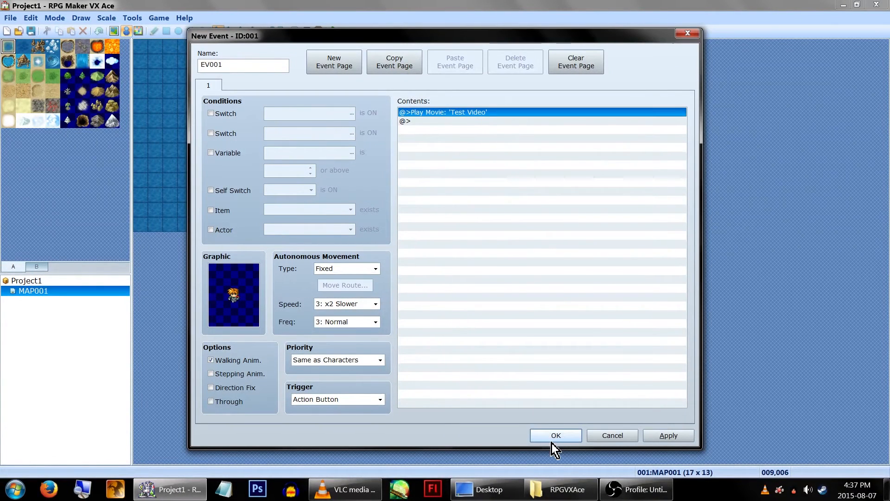
click(555, 435)
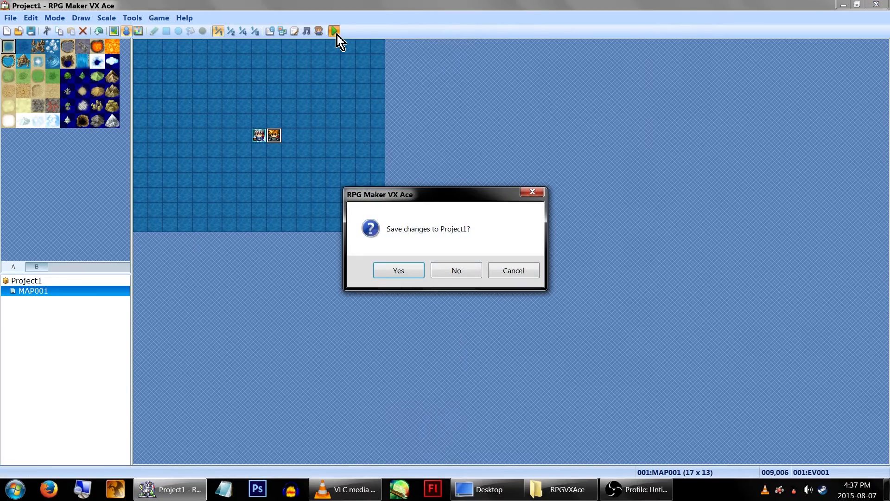